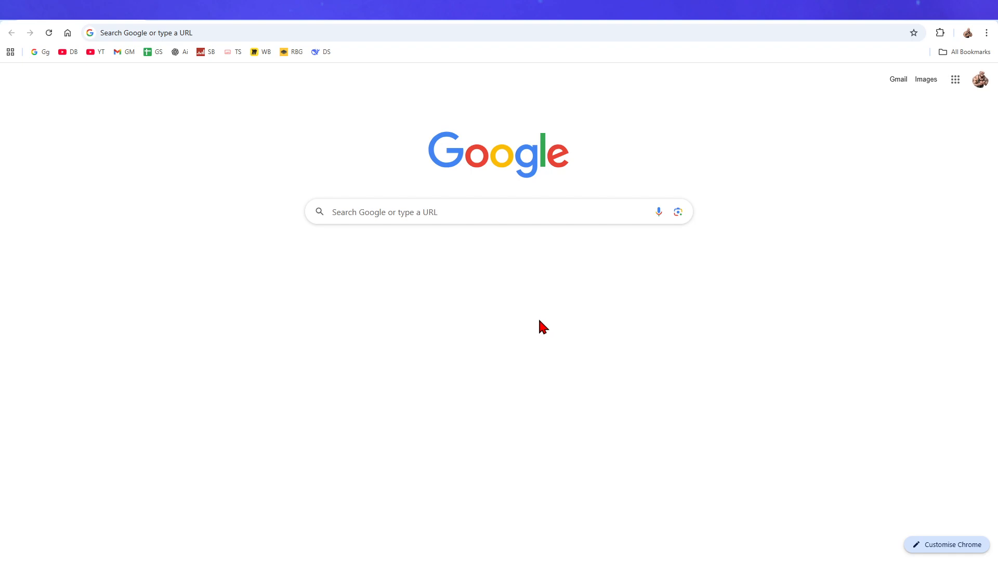
mouse_move(520, 336)
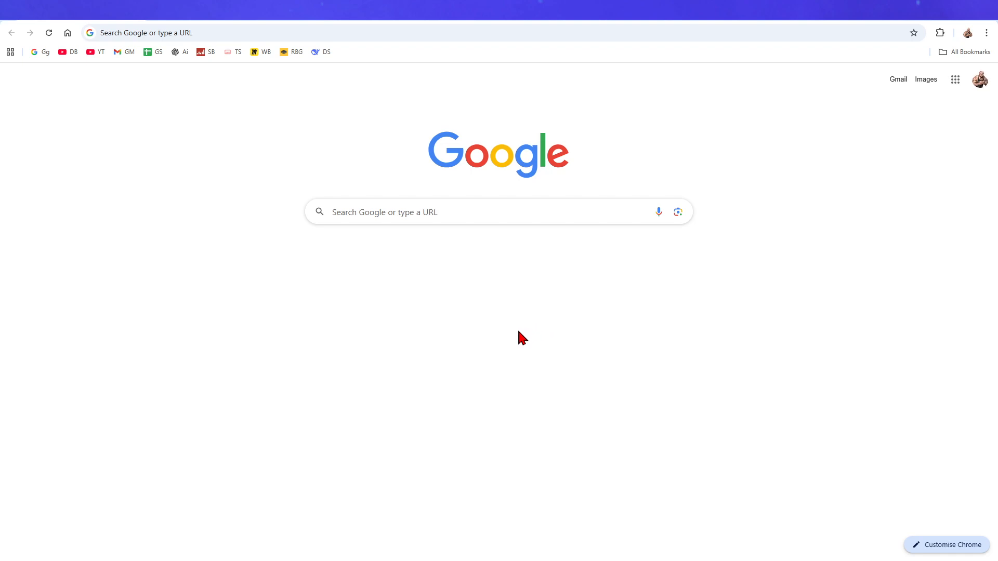
mouse_move(508, 333)
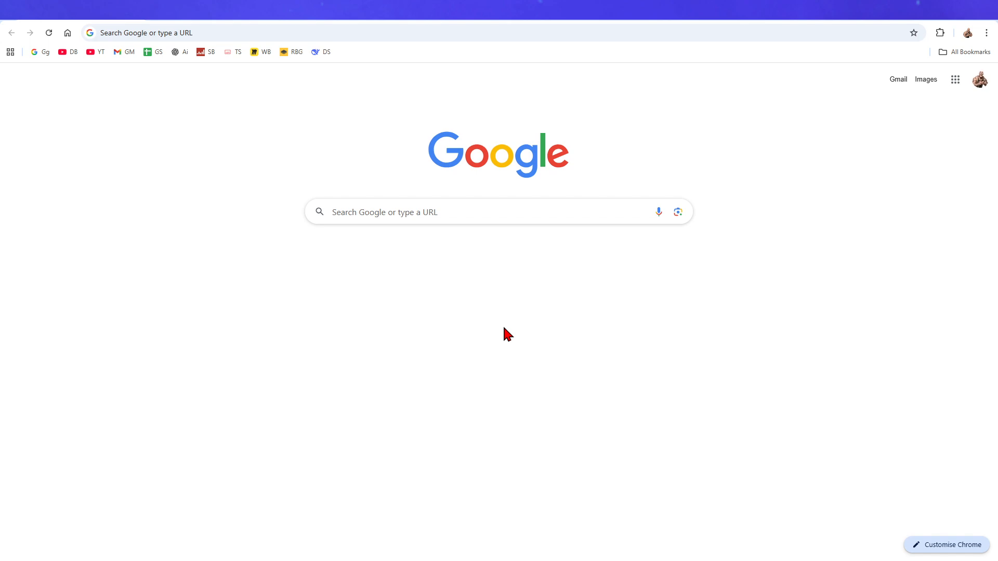
Step: Search the Chrome Web Store for 'IDM' and scan the results
click(985, 32)
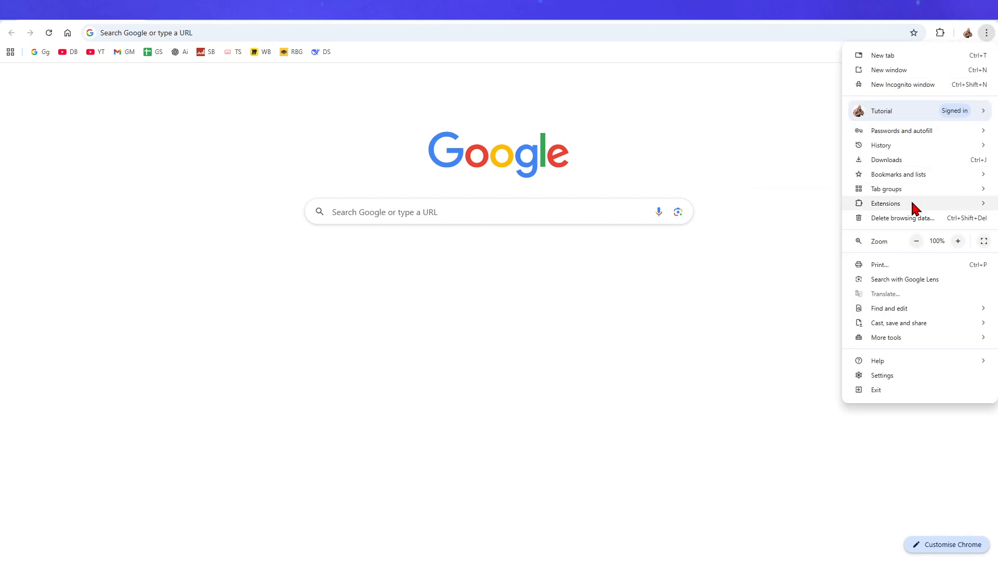
click(885, 203)
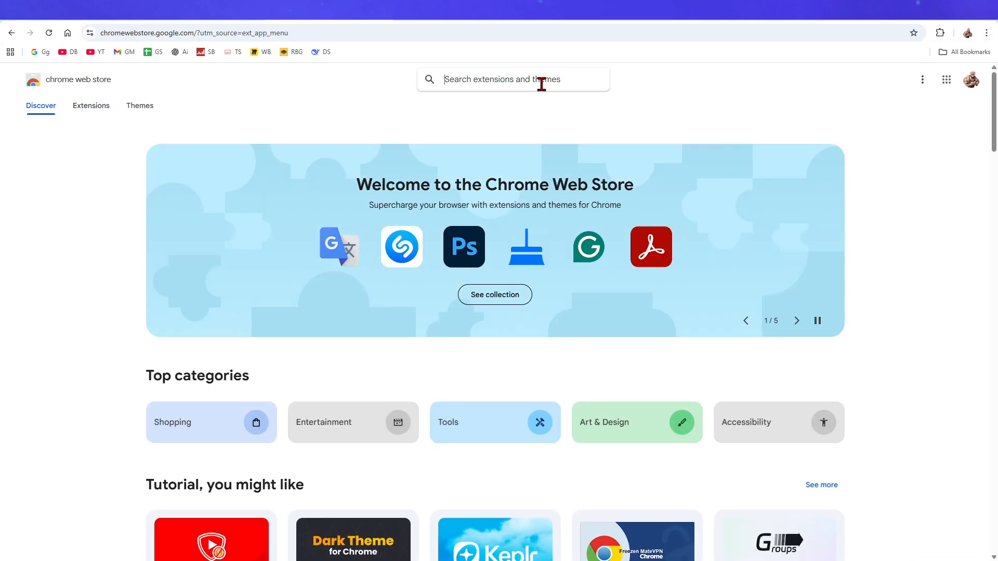
text(IDM)
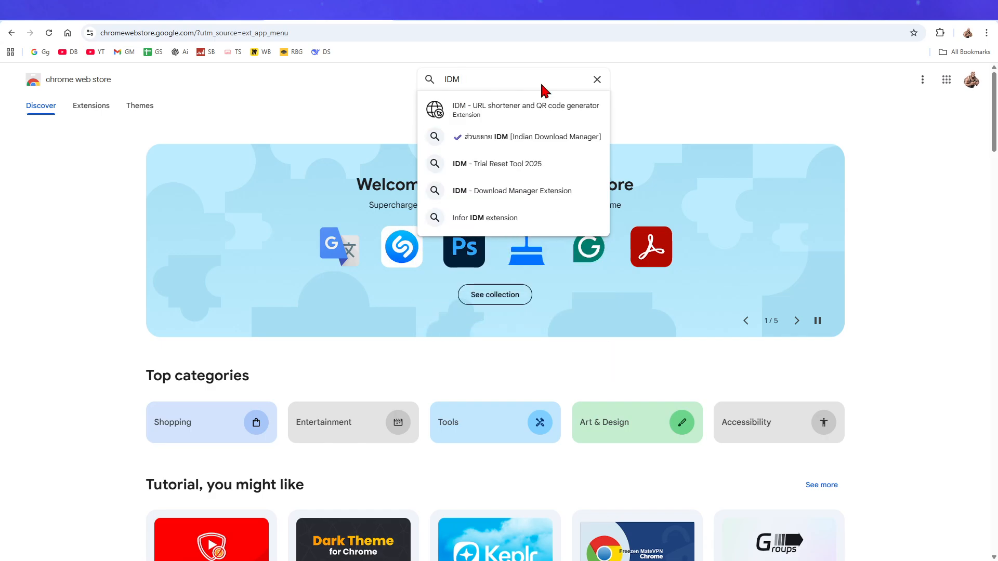
key(Enter)
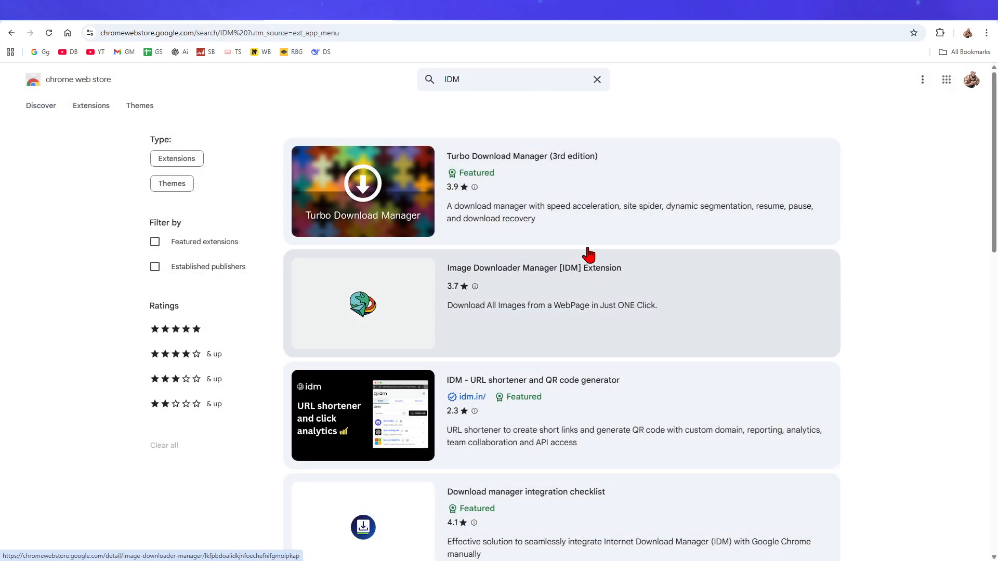
scroll(down, 3)
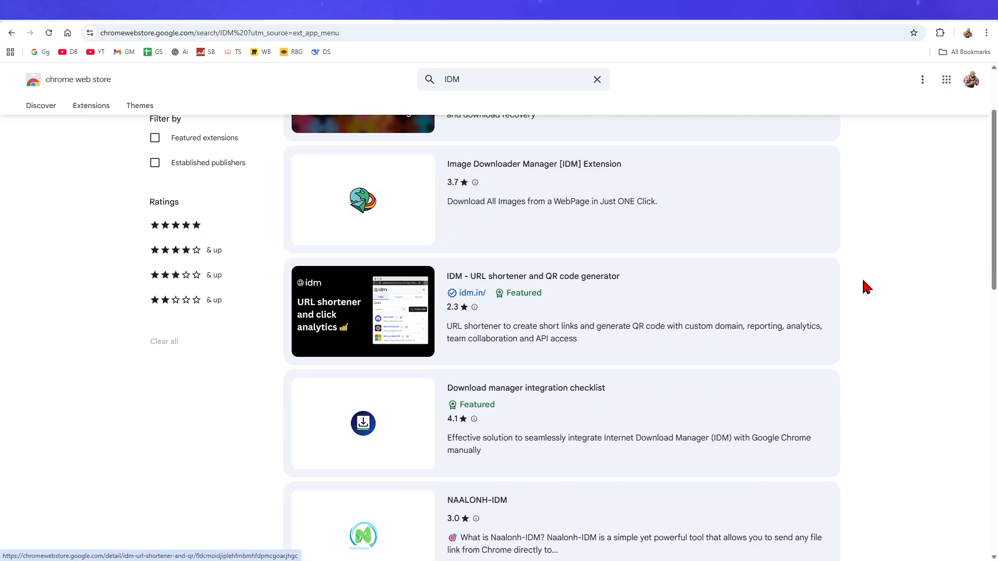
scroll(down, 3)
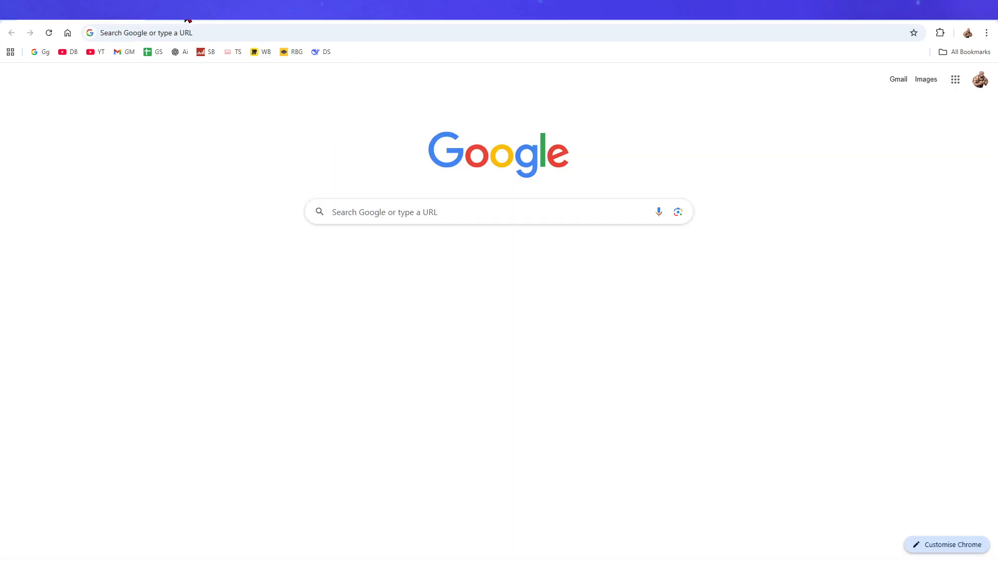
Step: Search Google for 'idm extension chrome'
text(idm extension chrome)
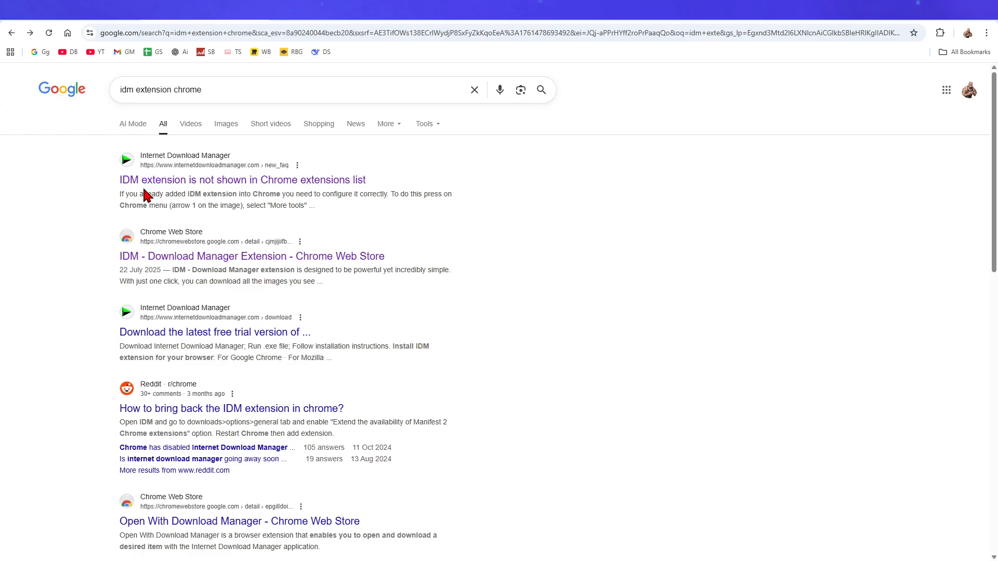
mouse_move(267, 180)
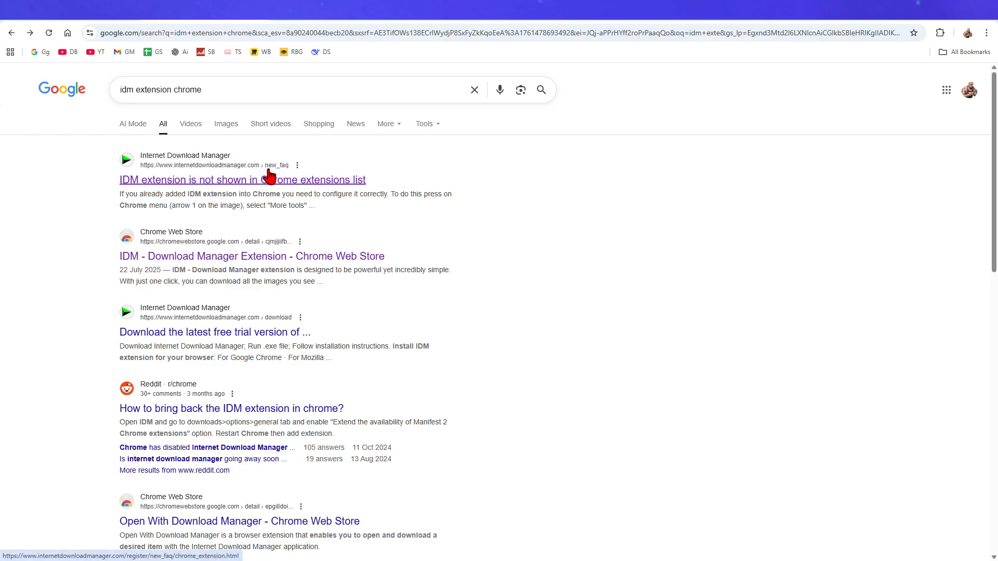
Step: Open IDM's 'extension not shown in Chrome' FAQ and highlight the automatic-installation explanation
click(242, 180)
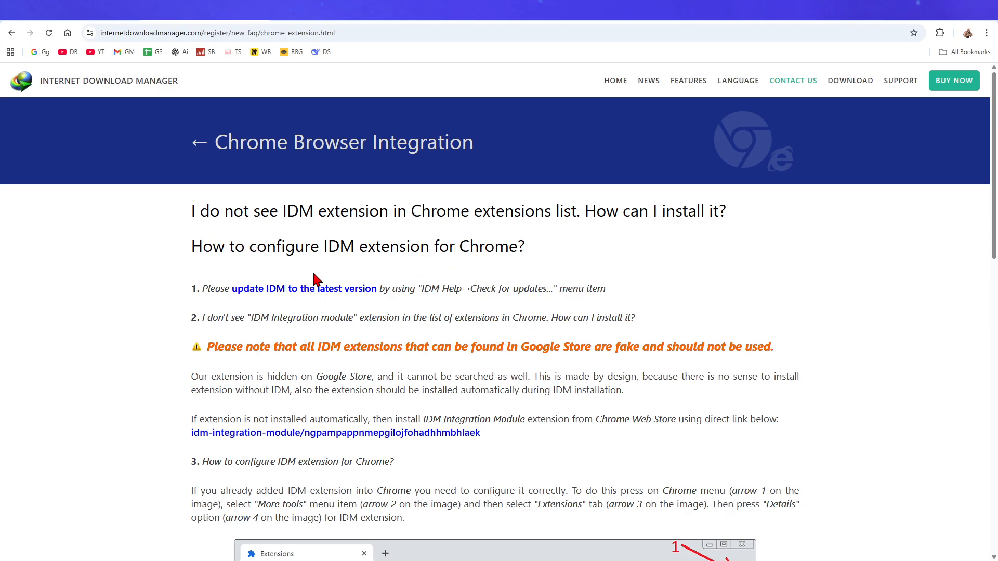
mouse_move(372, 345)
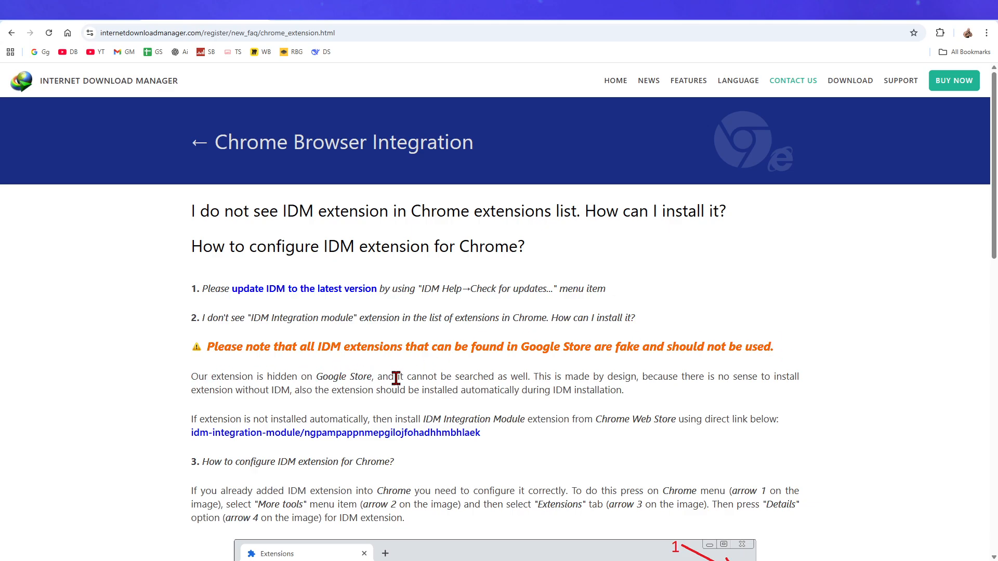
mouse_move(627, 375)
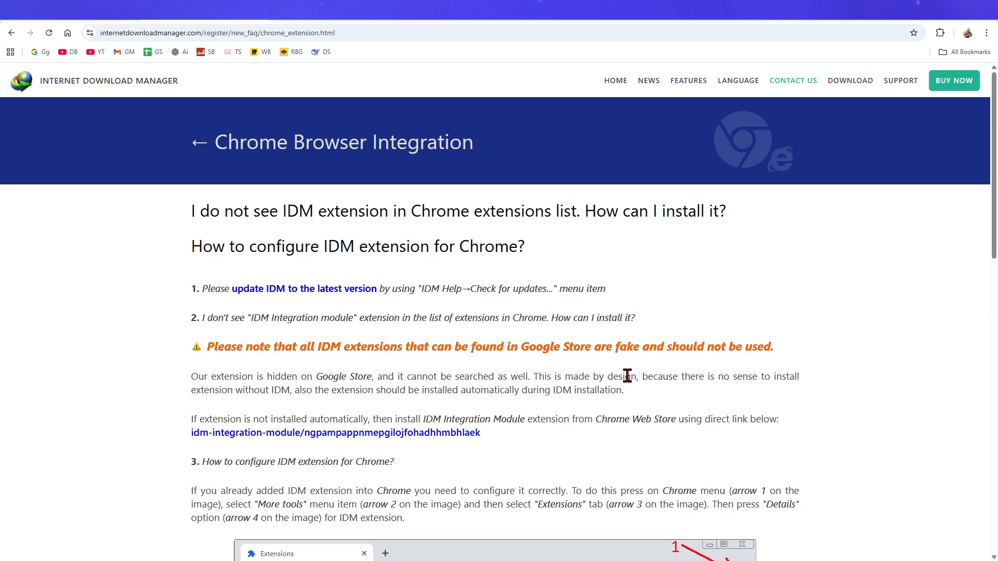
double_click(243, 390)
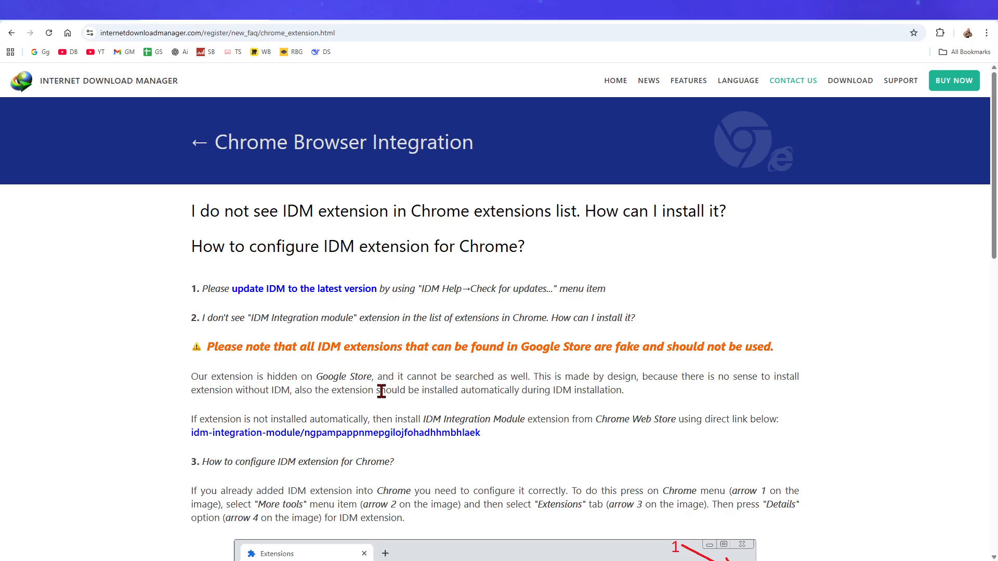
drag(380, 390, 623, 390)
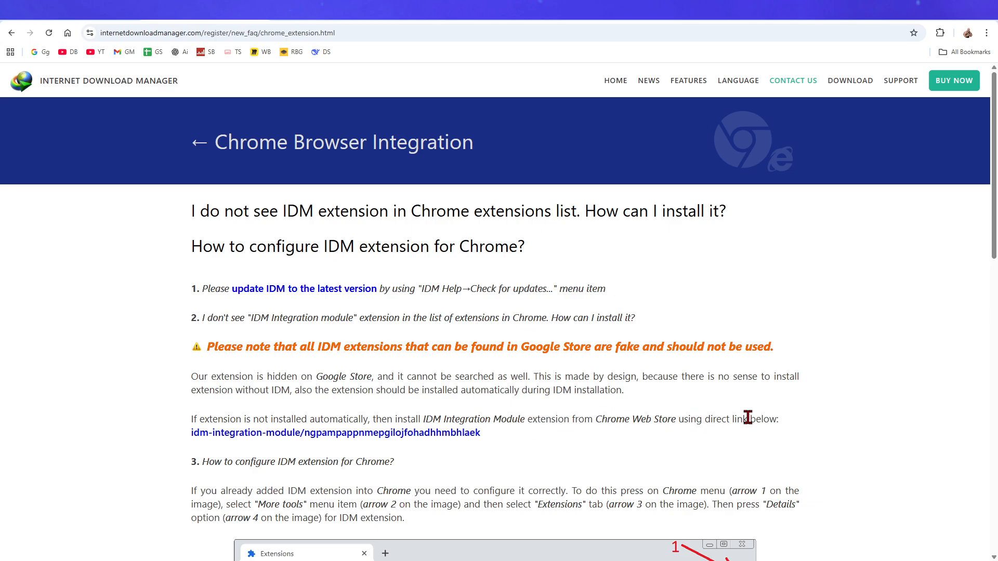
Step: Follow the FAQ's official idm-integration-module link to its Chrome Web Store listing
click(334, 432)
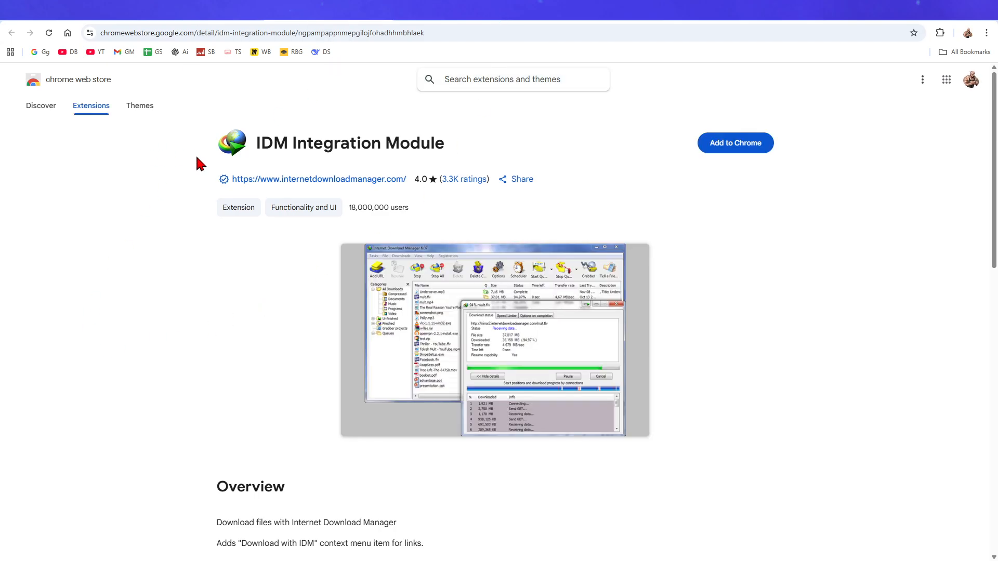
mouse_move(876, 220)
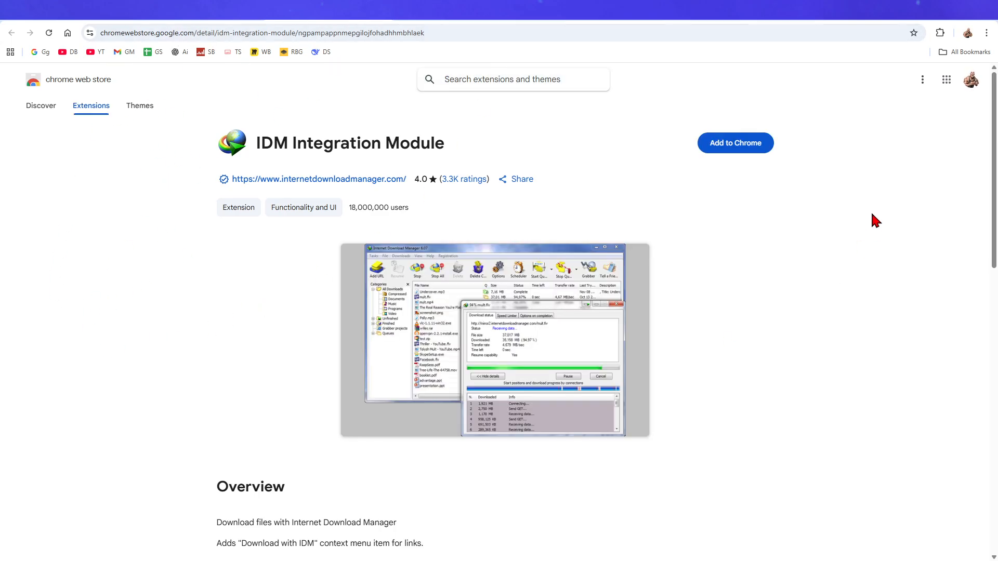